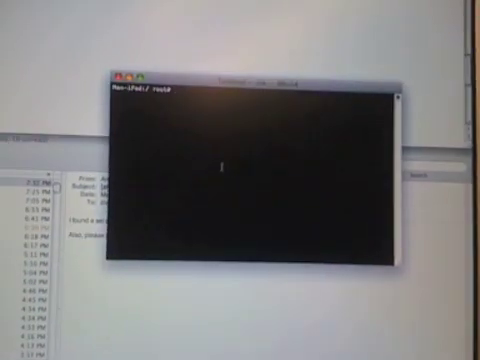
{"action": "type", "text": "mount /dev/disk0s1"}
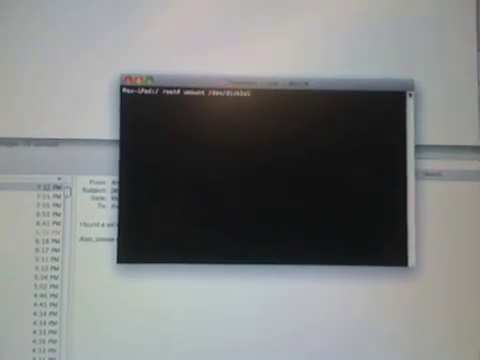